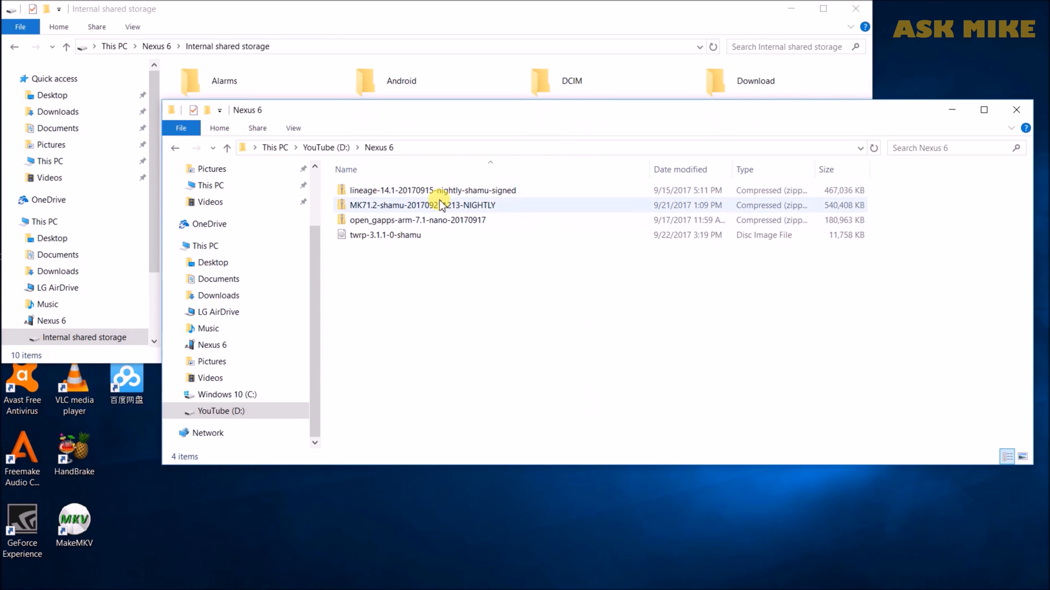
Step: Copy the MK71.2 and open_gapps zips from D:\Nexus 6 to the phone's internal storage, then close the window
{"action": "left_click", "coordinate": [422, 205]}
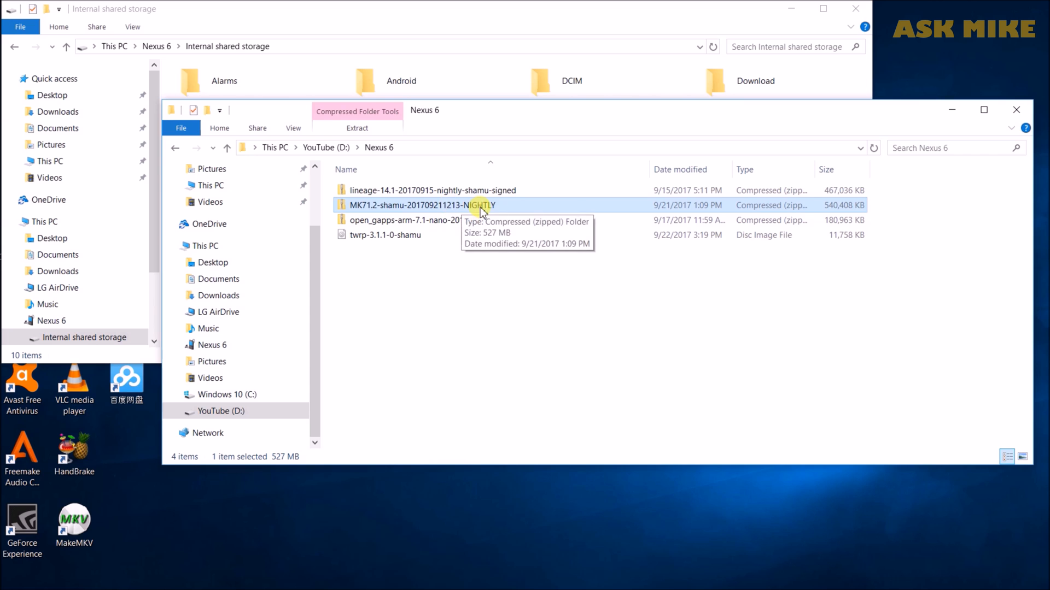
{"action": "mouse_move", "coordinate": [423, 235]}
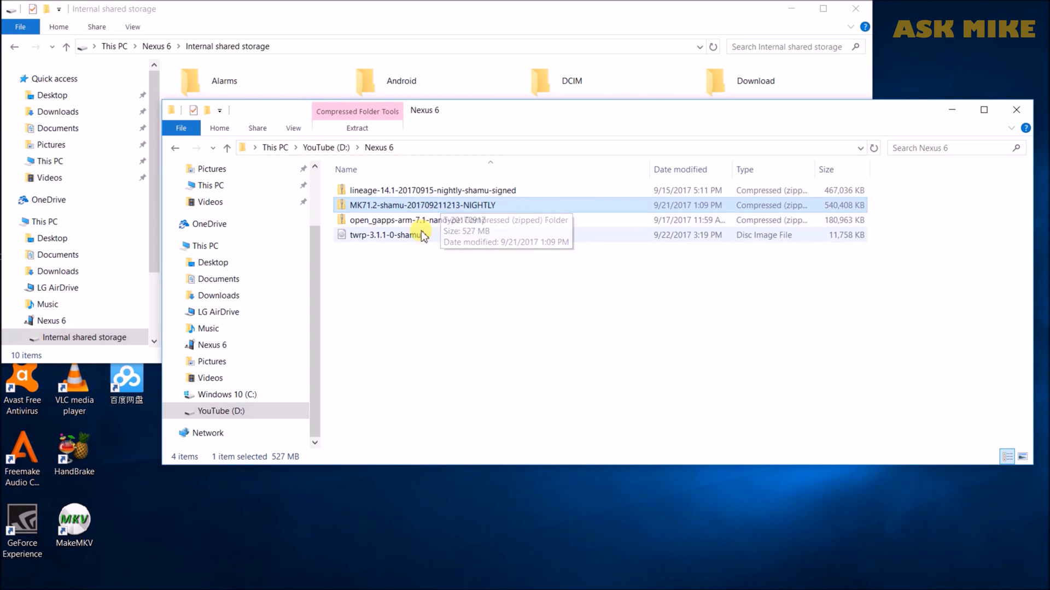
{"action": "right_click", "coordinate": [422, 205]}
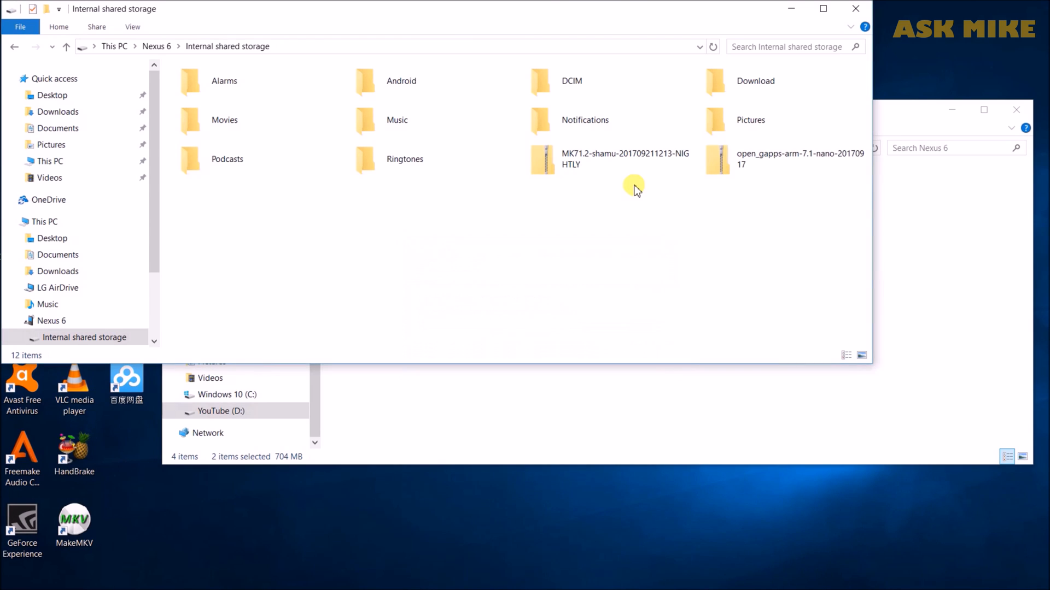
{"action": "mouse_move", "coordinate": [627, 235]}
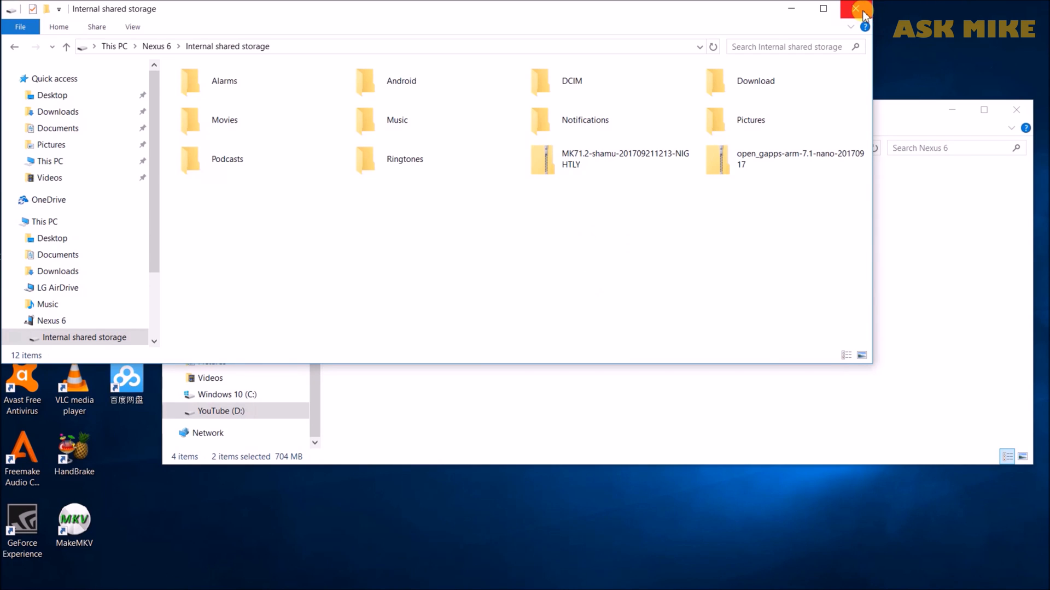
{"action": "left_click", "coordinate": [855, 8]}
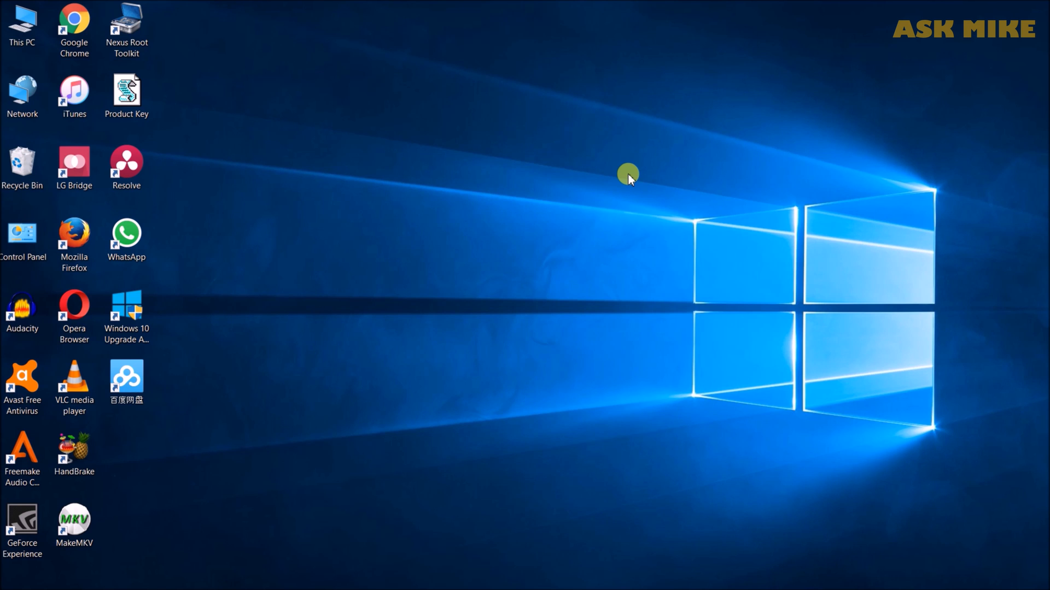
{"action": "mouse_move", "coordinate": [489, 214]}
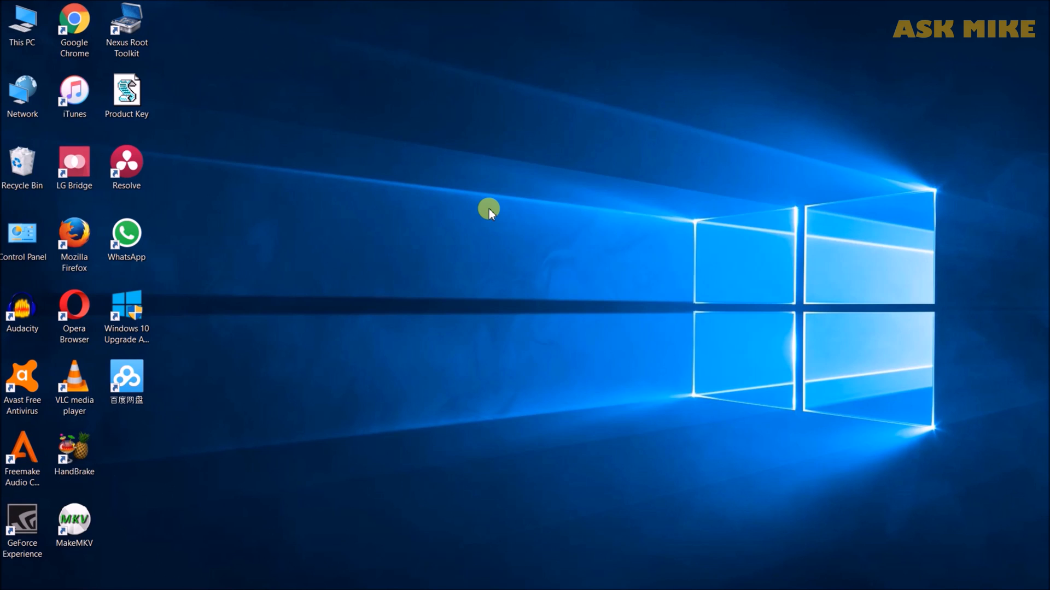
{"action": "mouse_move", "coordinate": [492, 279]}
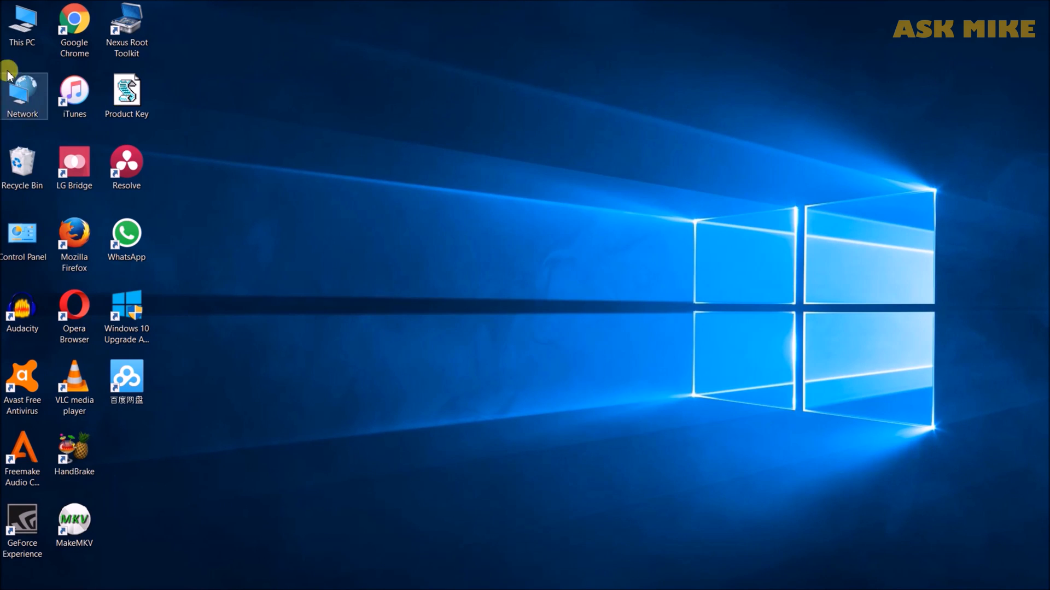
Step: Review the system Path in Environment Variables via This PC's advanced system settings, then close System
{"action": "right_click", "coordinate": [21, 24]}
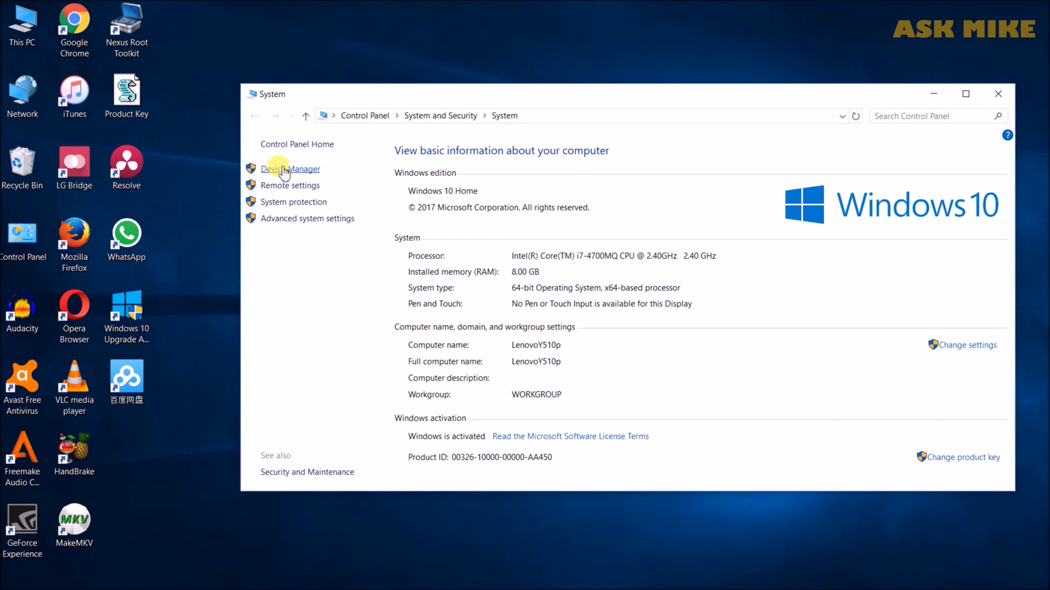
{"action": "mouse_move", "coordinate": [555, 233]}
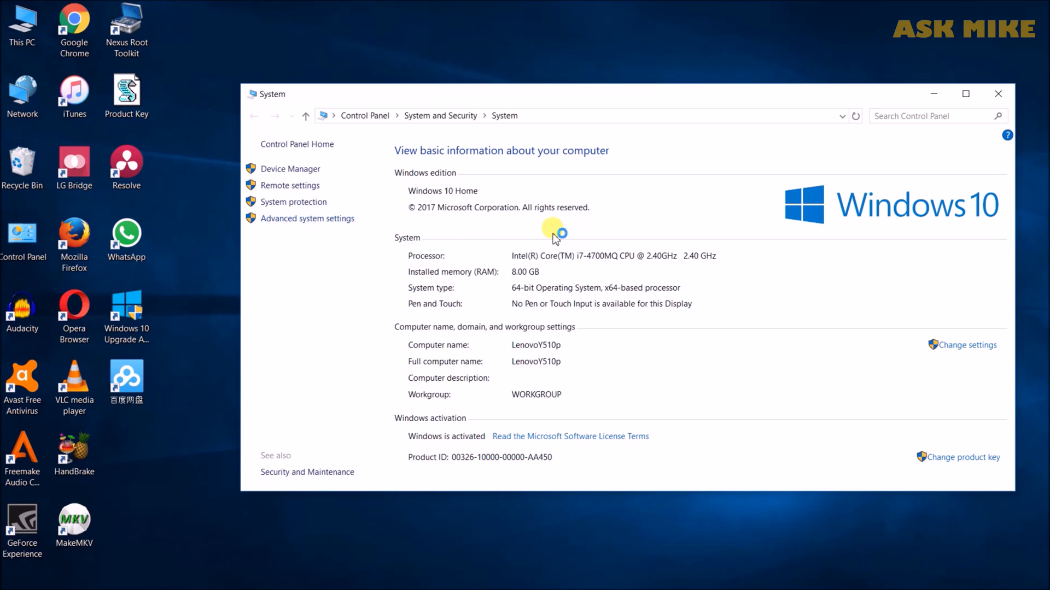
{"action": "left_click", "coordinate": [306, 218]}
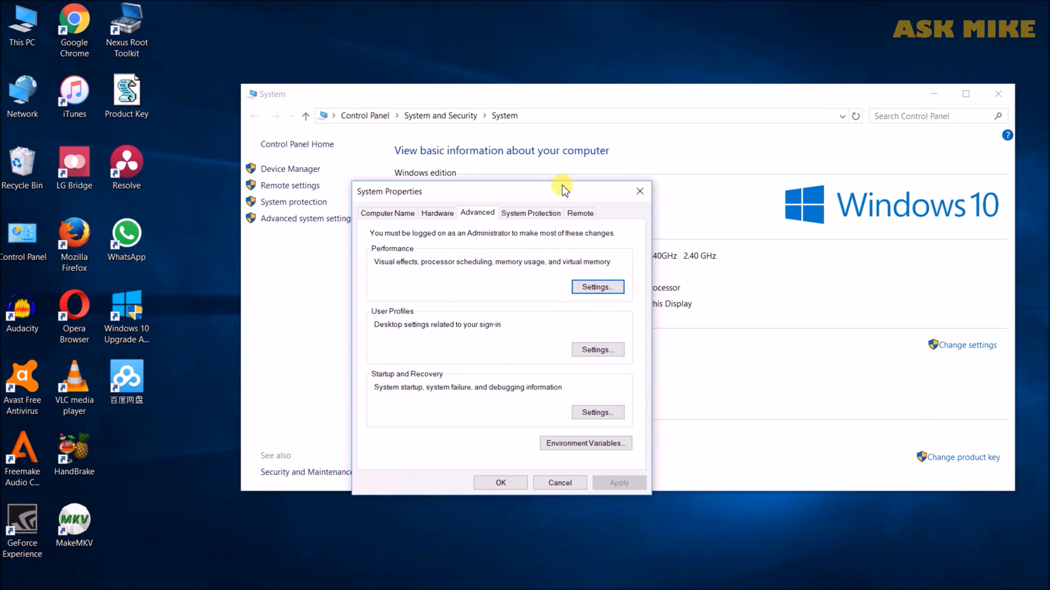
{"action": "left_click", "coordinate": [585, 443]}
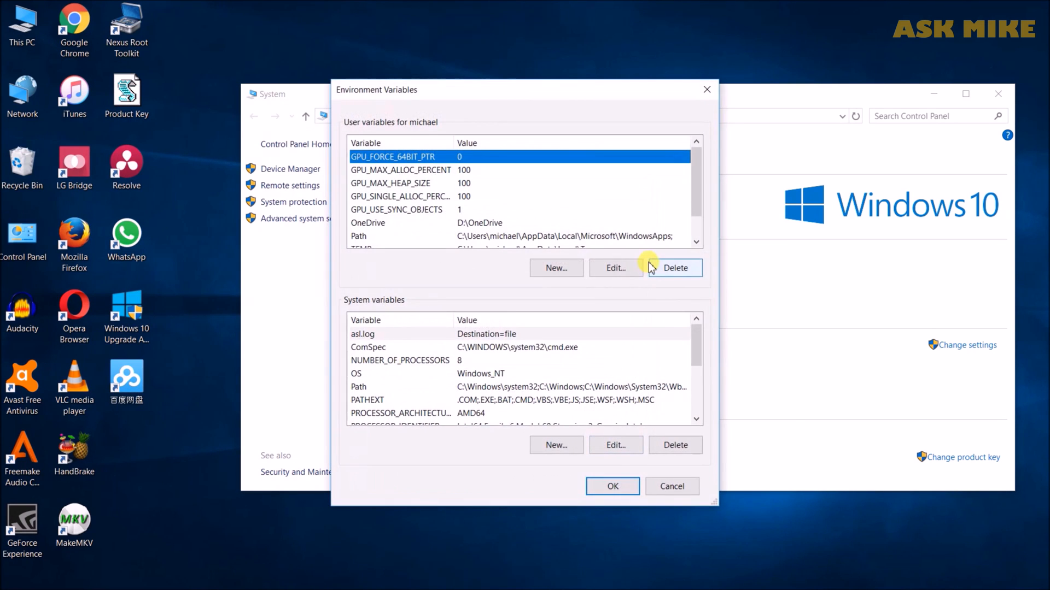
{"action": "mouse_move", "coordinate": [372, 387]}
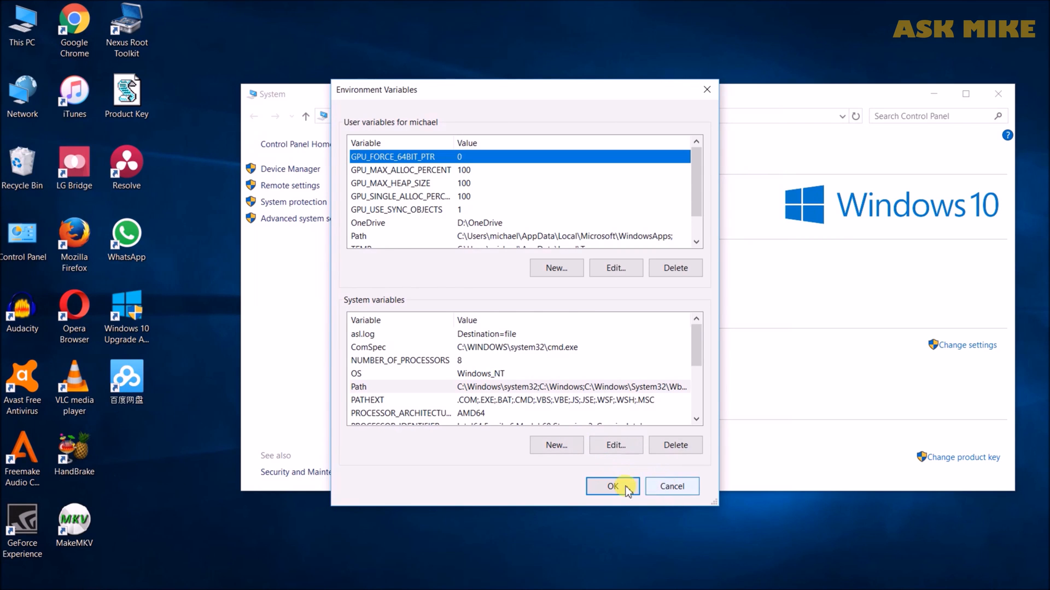
{"action": "mouse_move", "coordinate": [999, 94]}
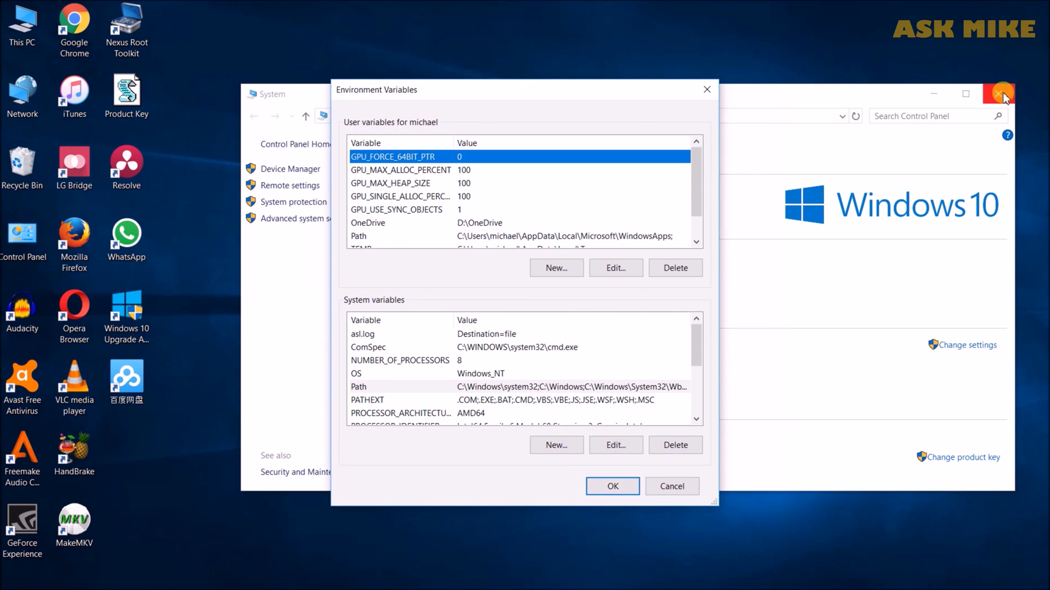
{"action": "left_click", "coordinate": [1001, 94]}
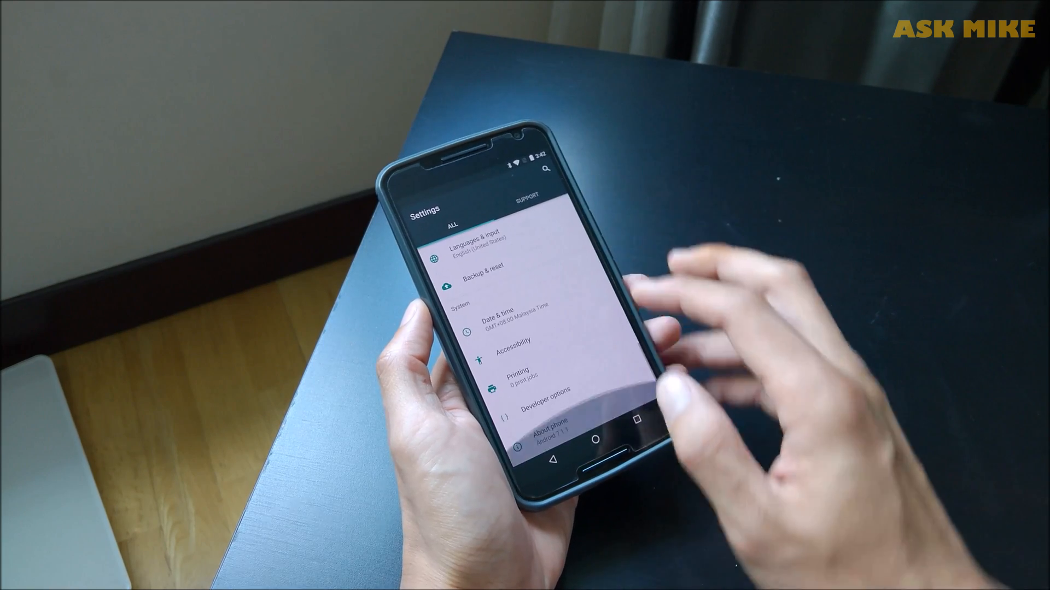
Step: Go to Developer options in the Nexus 6 Settings list
{"action": "left_click", "coordinate": [555, 428]}
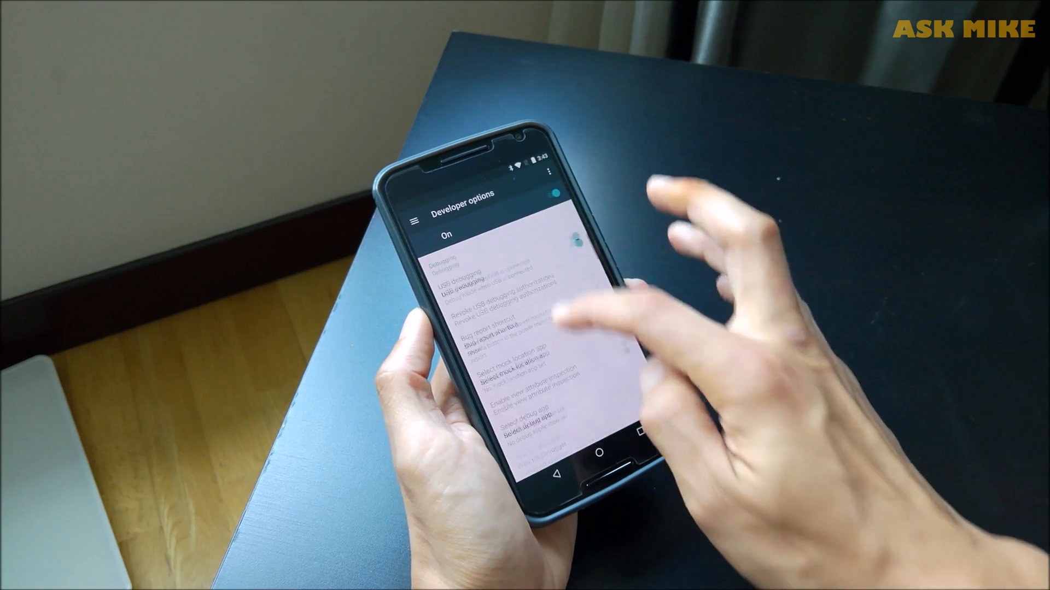
{"action": "scroll", "scroll_direction": "down", "scroll_amount": 3}
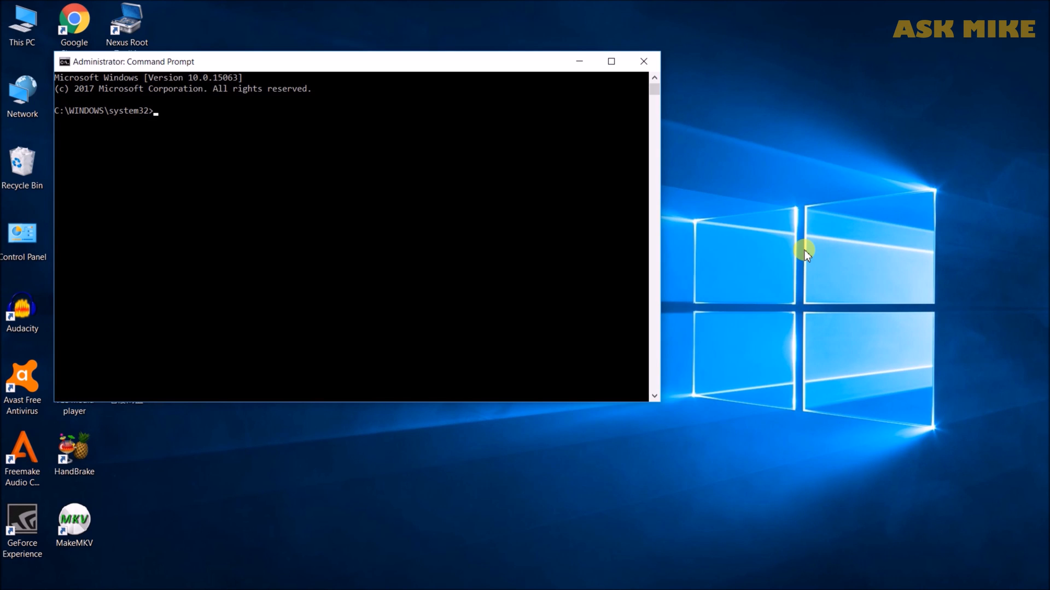
Step: Run 'adb devices' to confirm the Nexus 6 is attached, then type 'adb reboot bootloader'
{"action": "type", "text": "ad"}
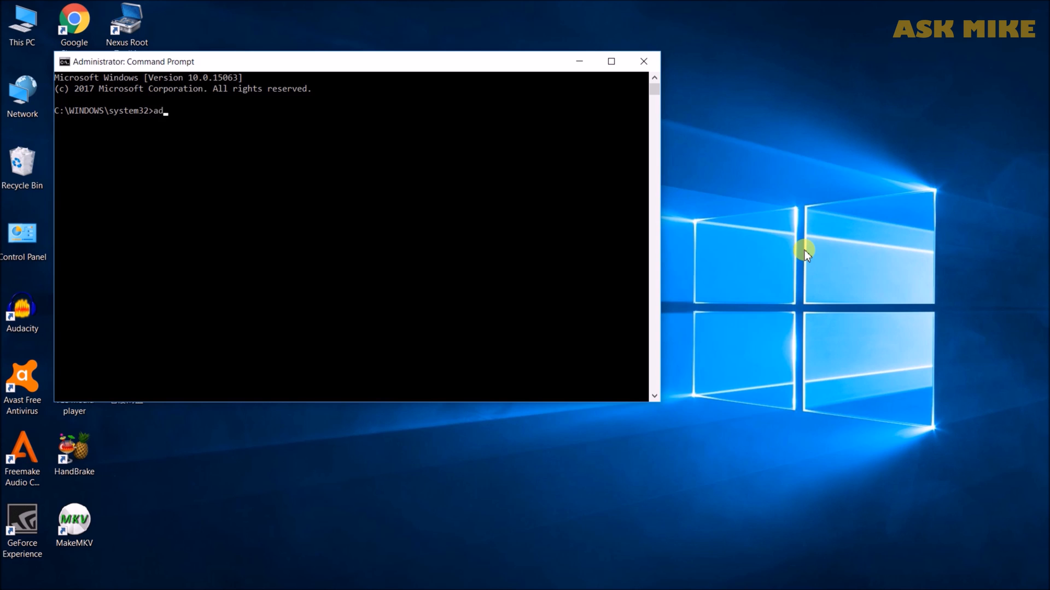
{"action": "type", "text": "b devices"}
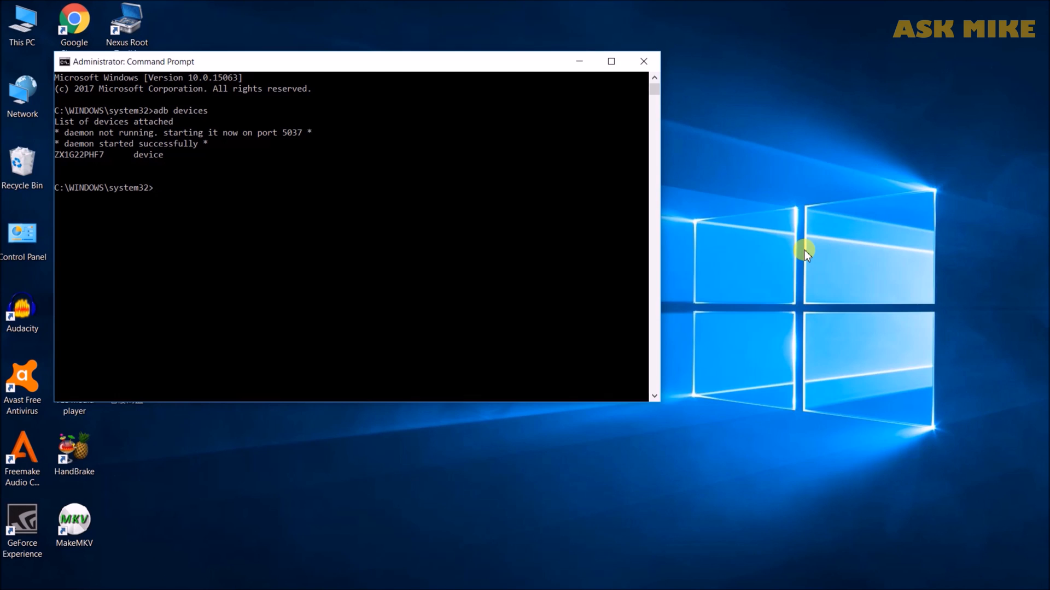
{"action": "type", "text": "adb re"}
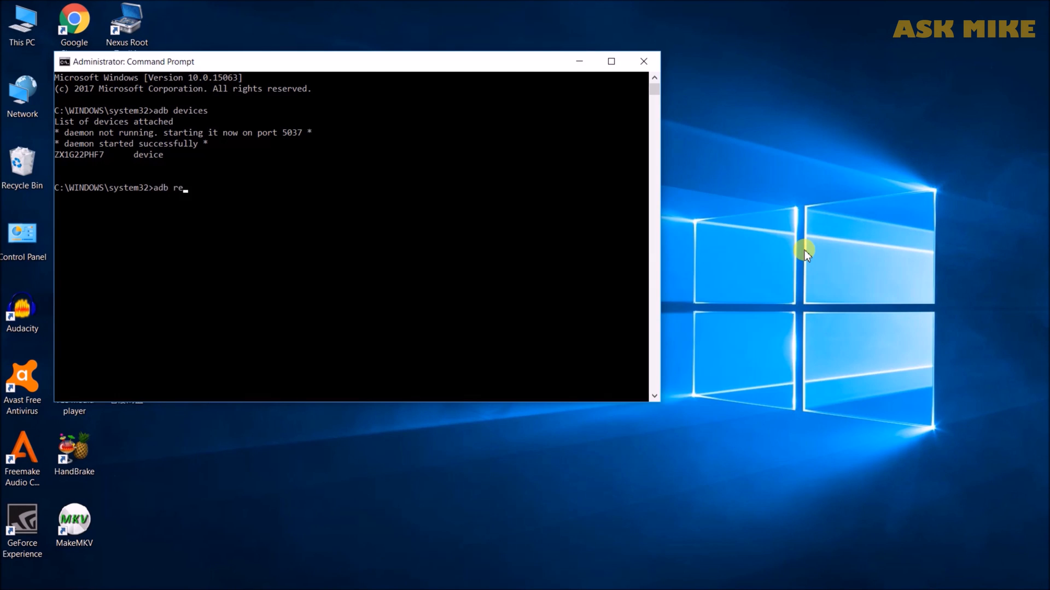
{"action": "type", "text": "boot b"}
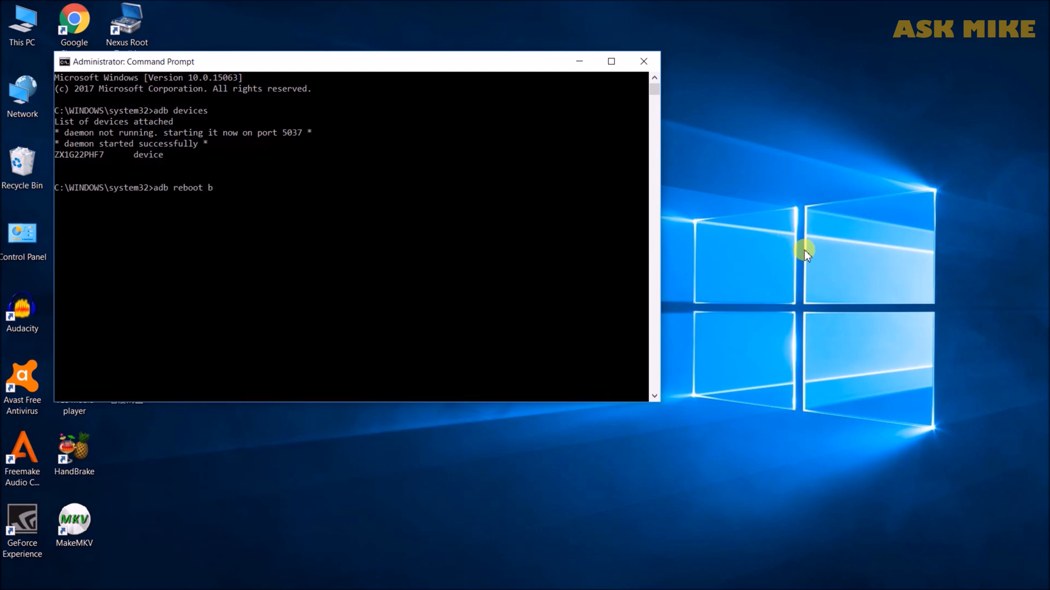
{"action": "type", "text": "ootlade"}
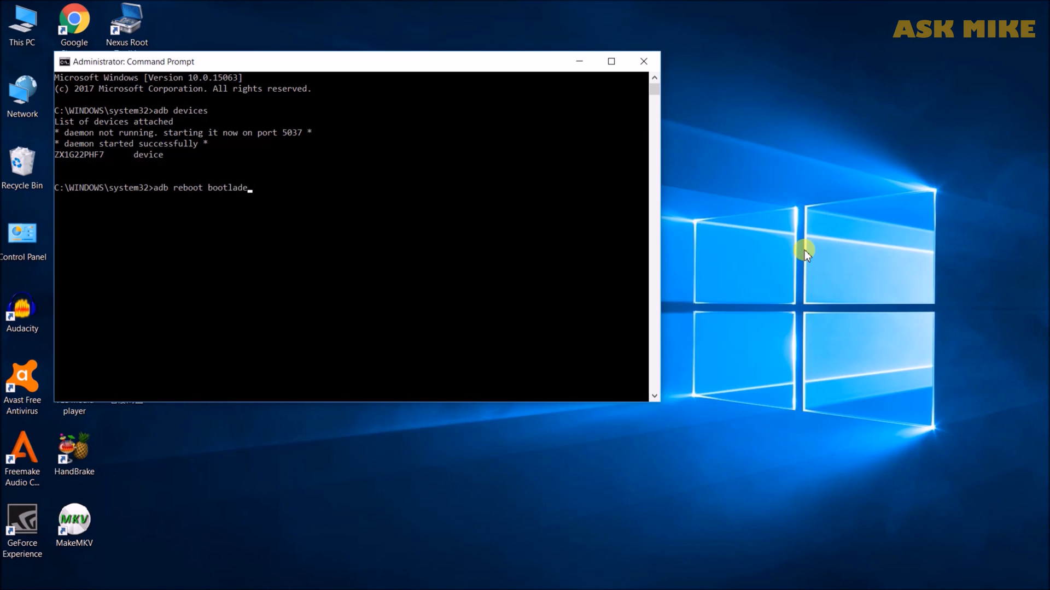
{"action": "type", "text": "r"}
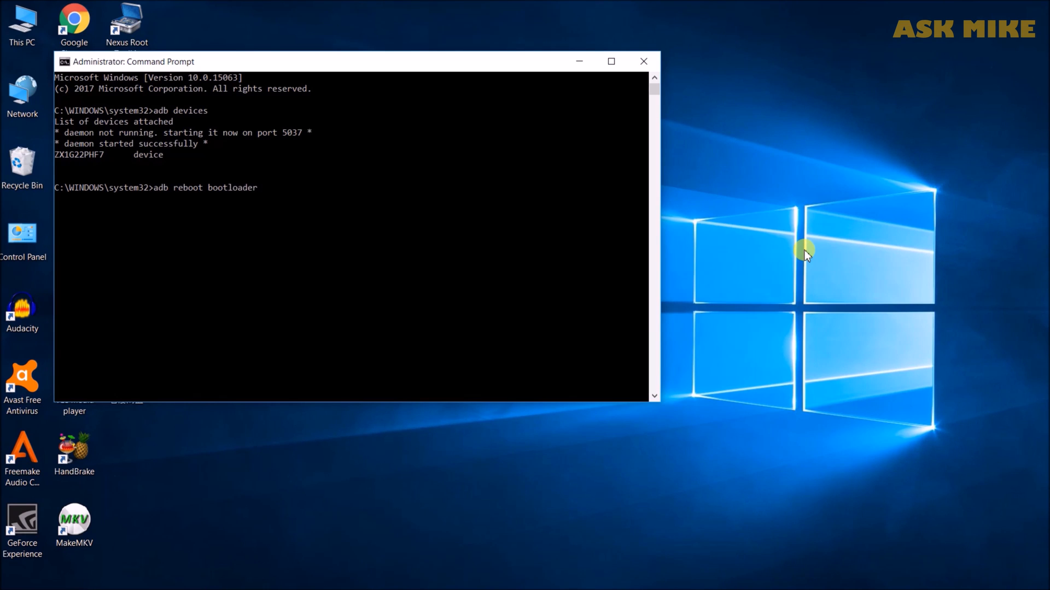